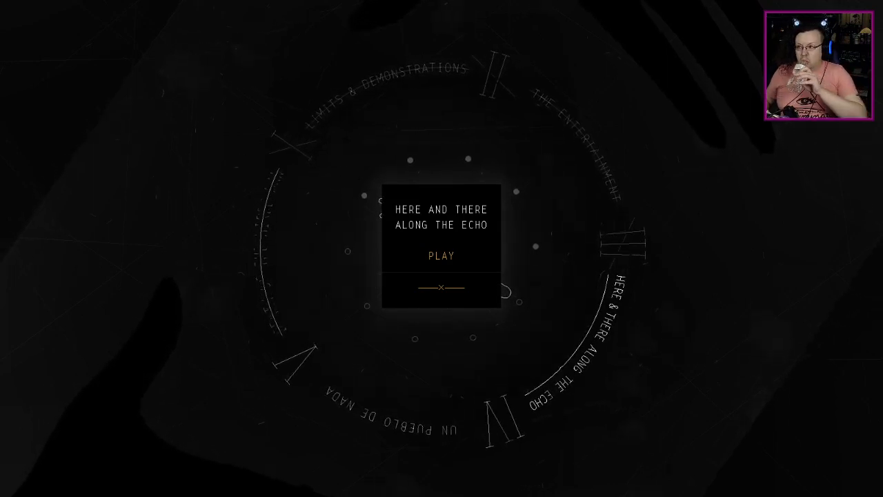
Launch the 'Here and There Along the Echo' interlude from the chapter wheel
left_click(440, 256)
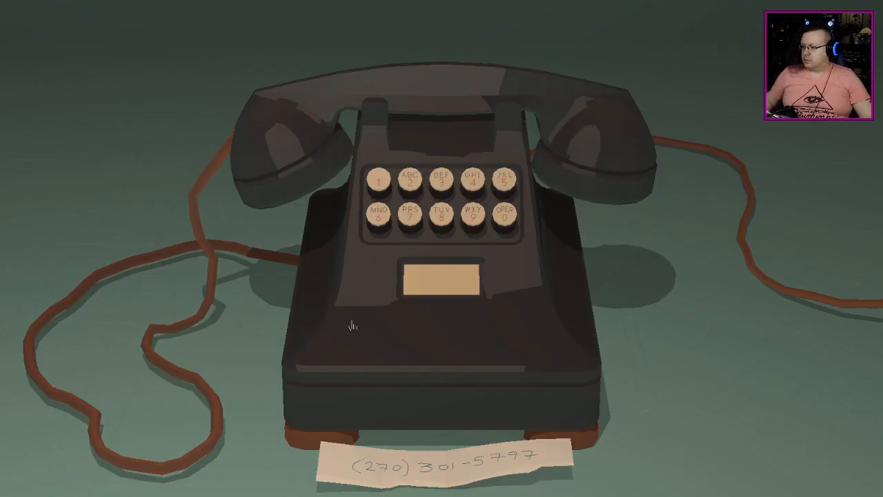
mouse_move(460, 472)
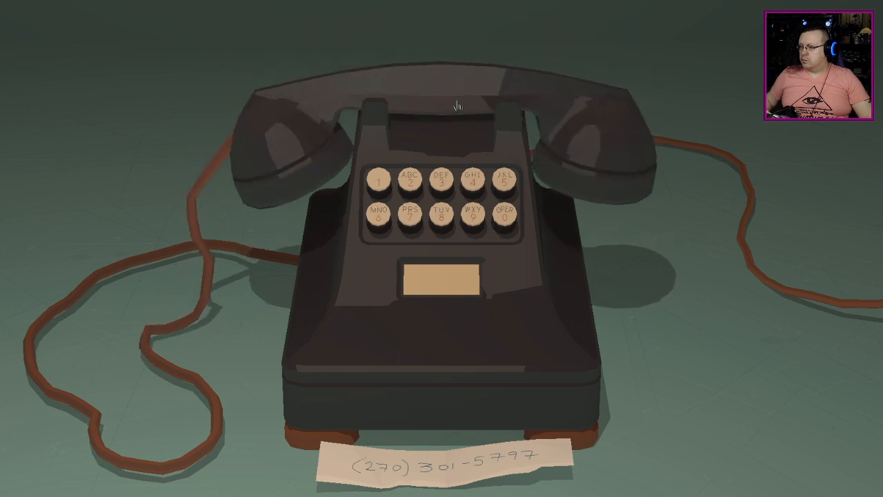
Lift the handset and dial the note's number, starting with three, until it rings
left_click(455, 104)
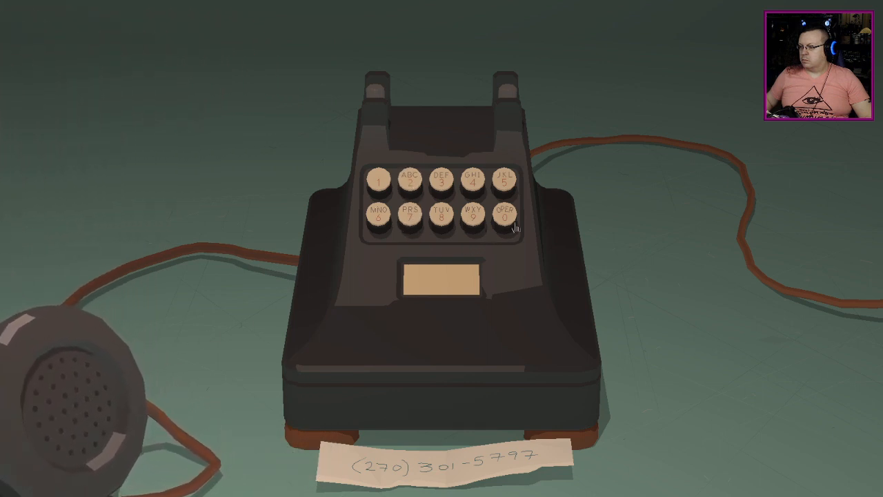
left_click(440, 181)
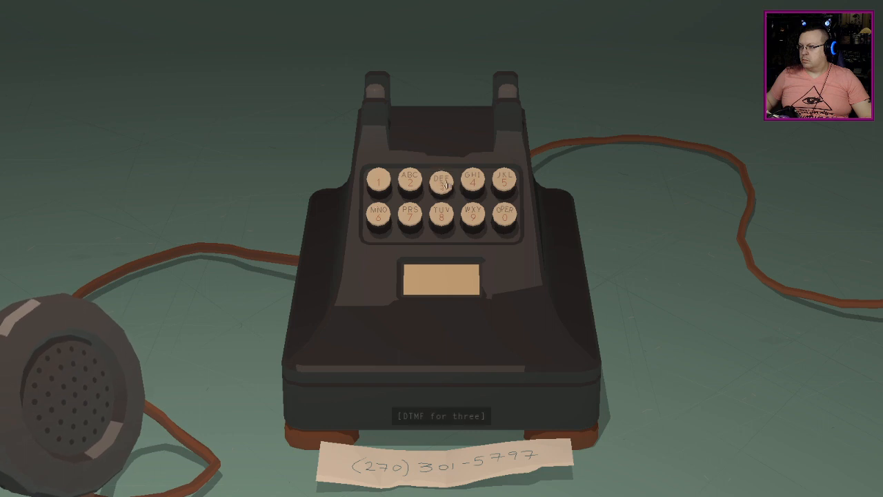
left_click(441, 182)
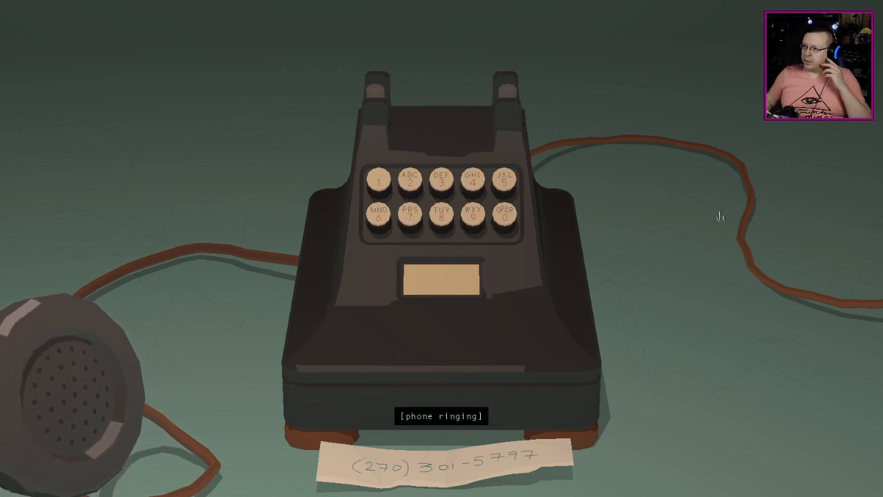
mouse_move(439, 282)
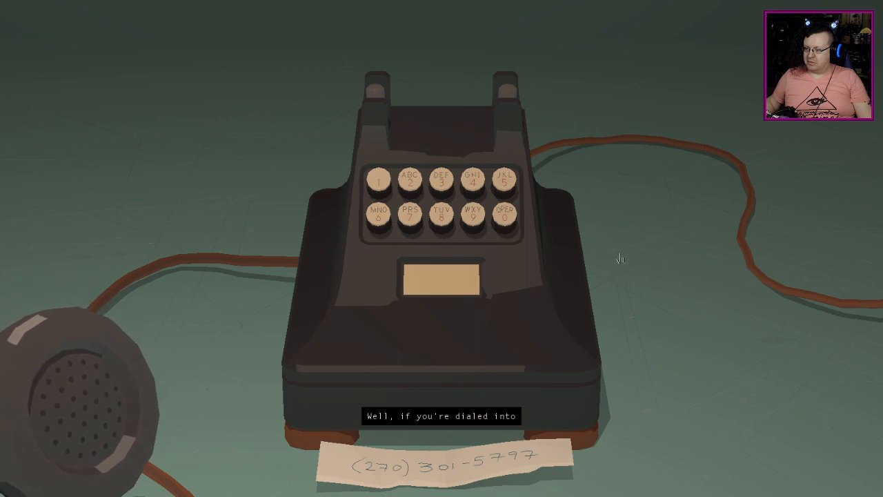
mouse_move(621, 291)
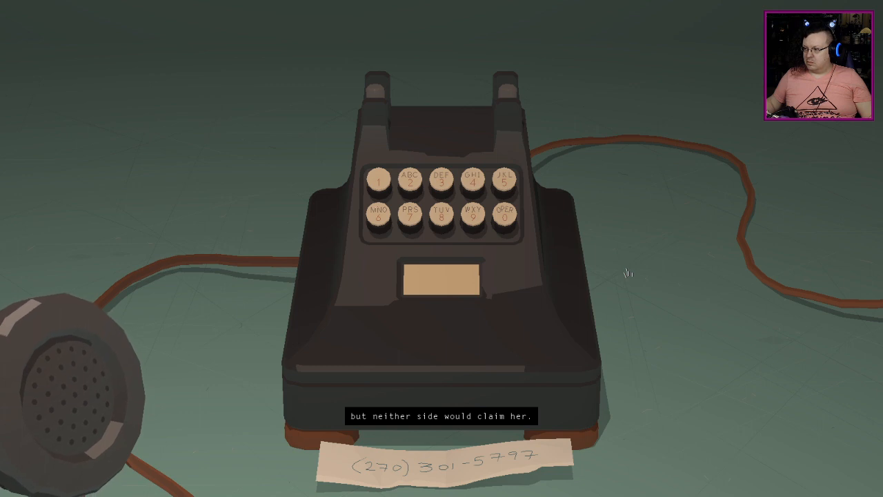
mouse_move(652, 257)
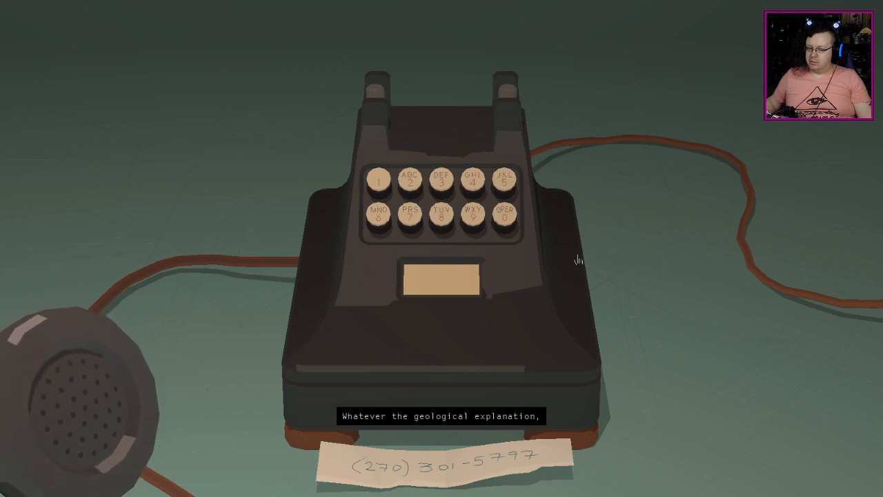
mouse_move(564, 271)
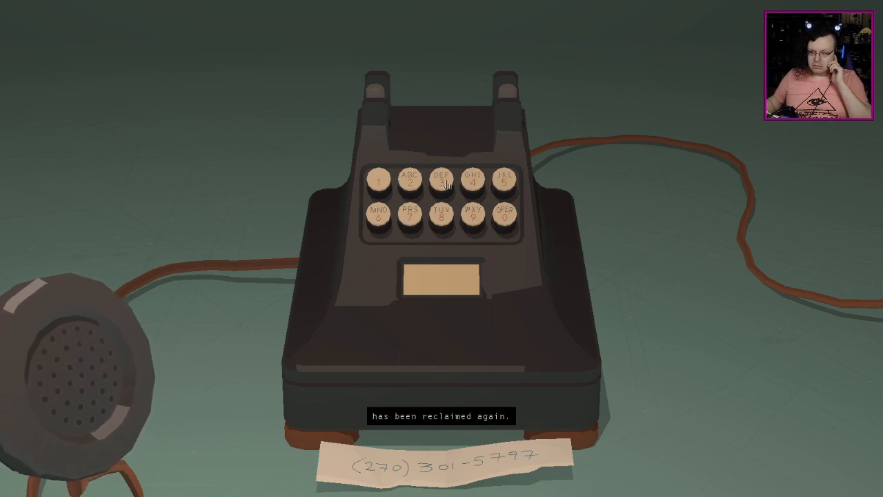
Dial three repeatedly to reach the branch captioned 'so here's how to say'
left_click(441, 182)
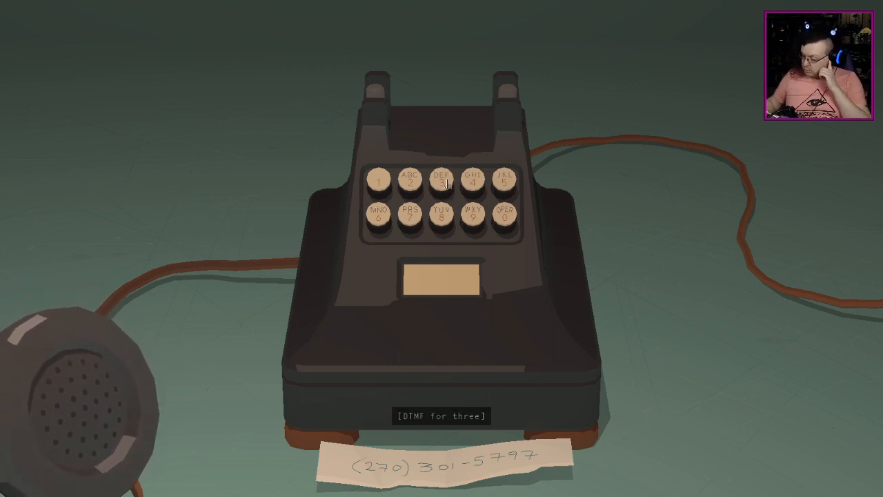
left_click(440, 183)
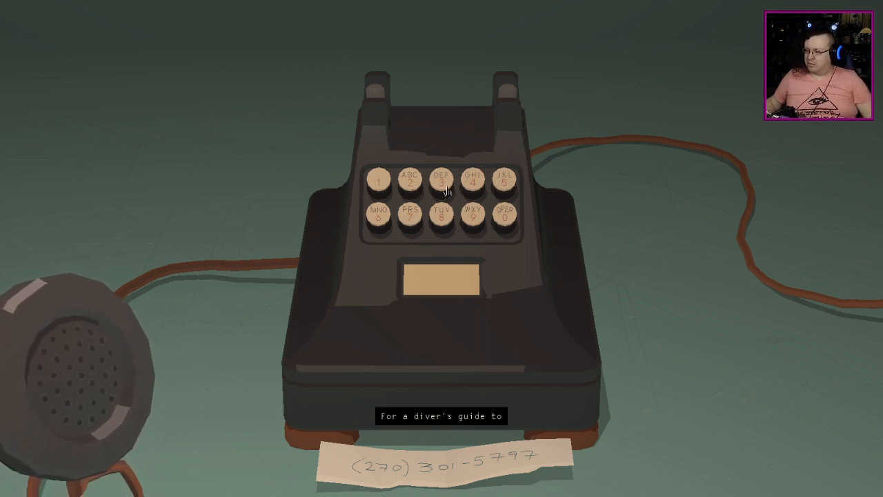
left_click(441, 181)
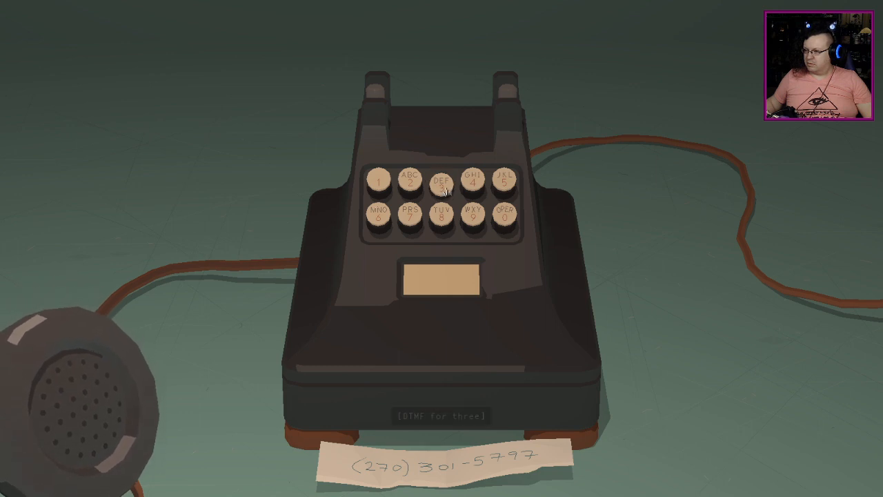
left_click(442, 181)
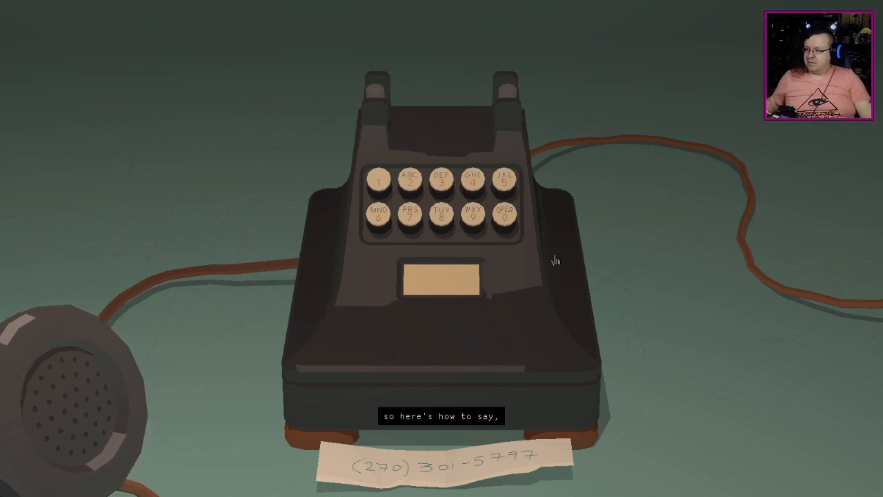
mouse_move(583, 276)
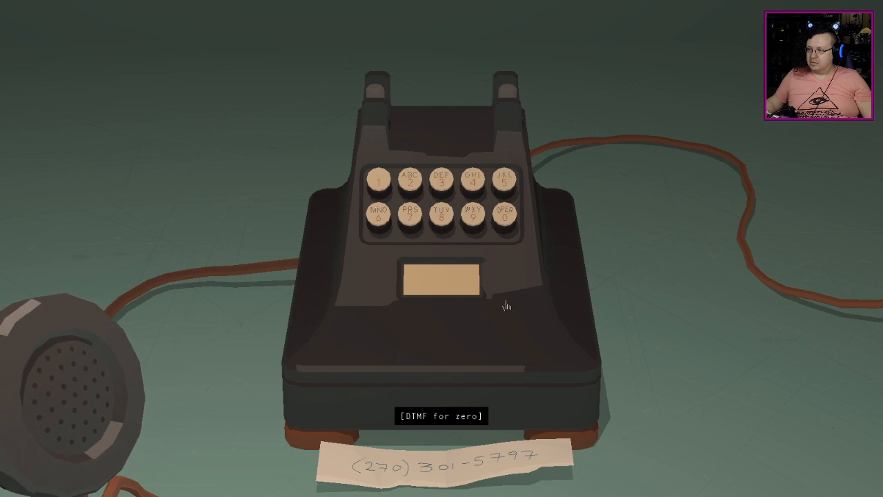
mouse_move(523, 330)
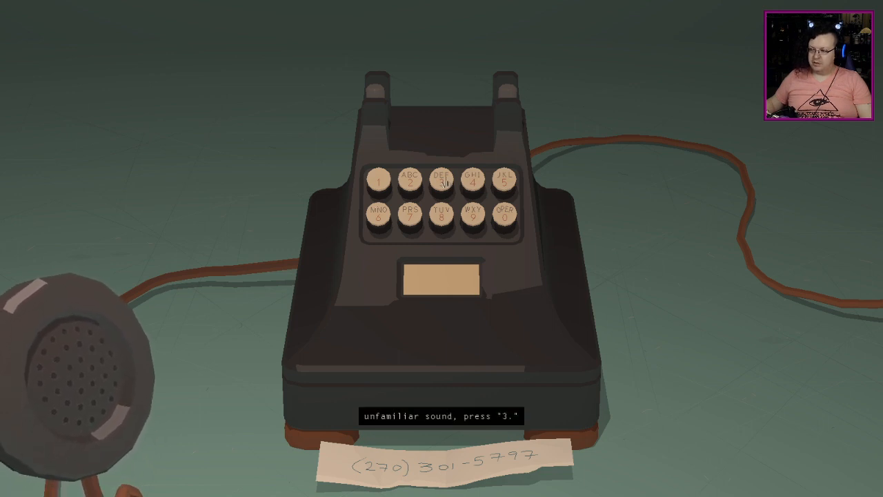
Dial three to play the recorded birdsong and its spoken commentary
left_click(440, 182)
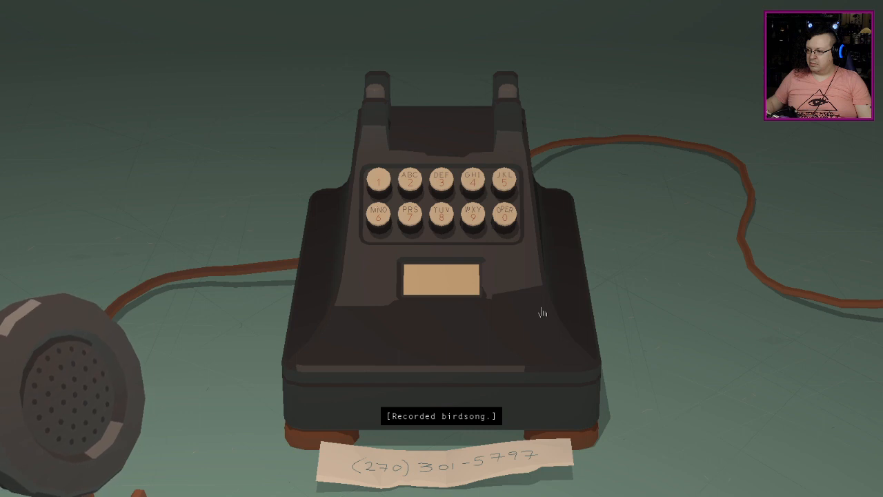
mouse_move(378, 267)
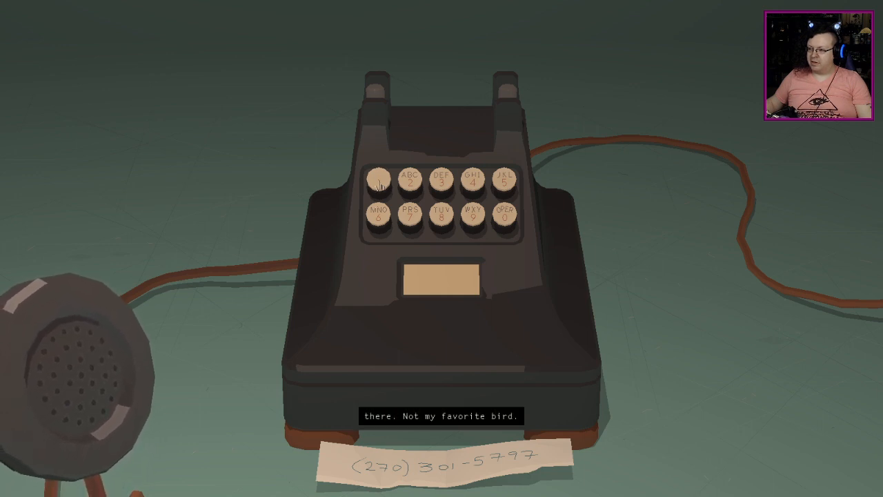
Dial through the line's recordings and menu until 'something that's happening' plays
left_click(379, 183)
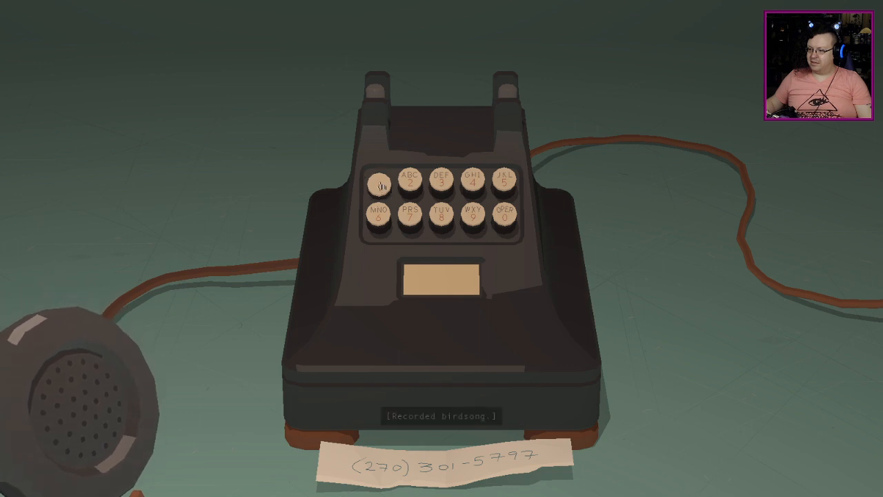
left_click(379, 184)
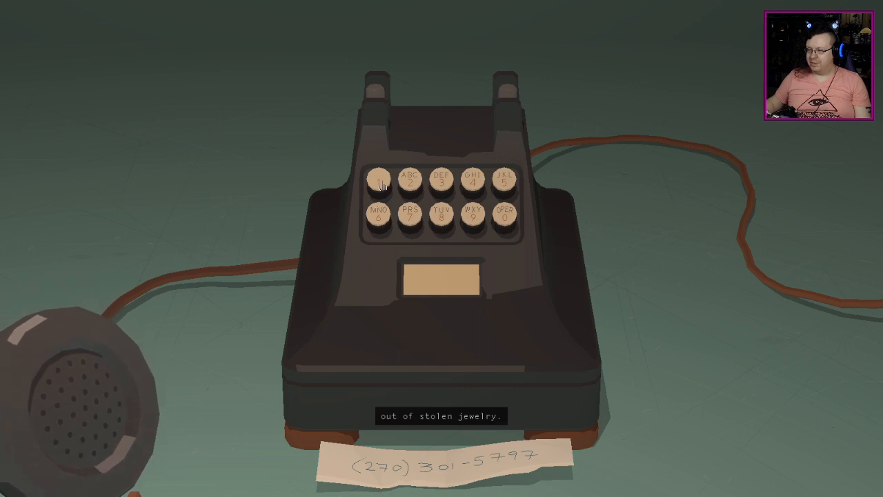
left_click(379, 178)
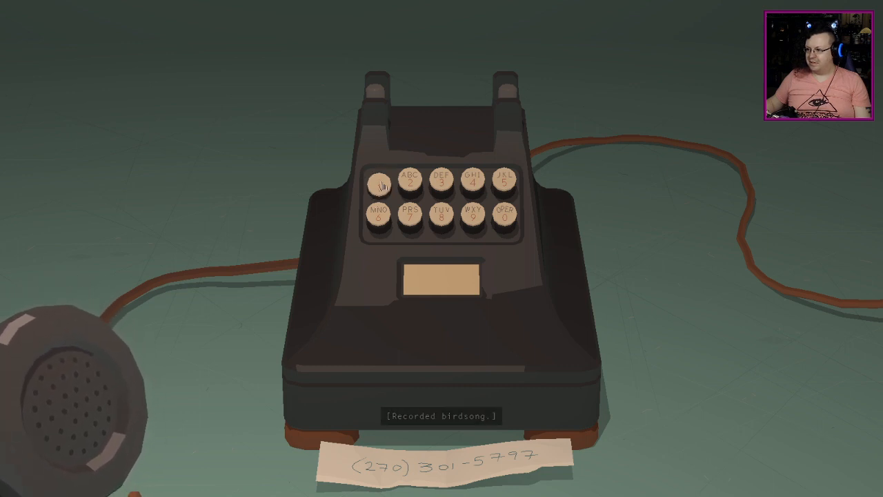
left_click(378, 181)
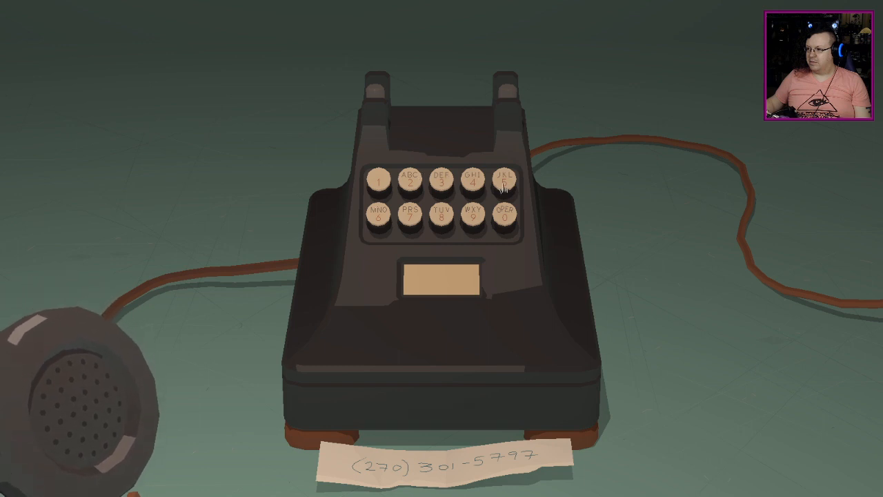
left_click(412, 179)
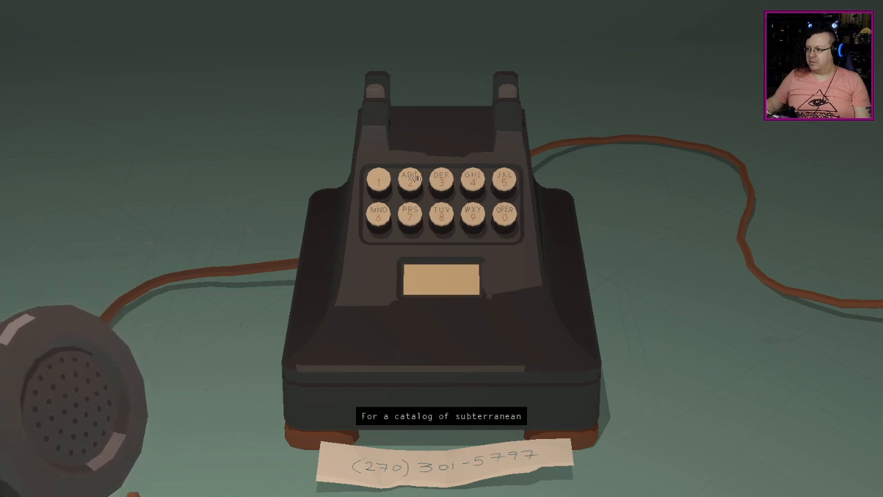
left_click(412, 180)
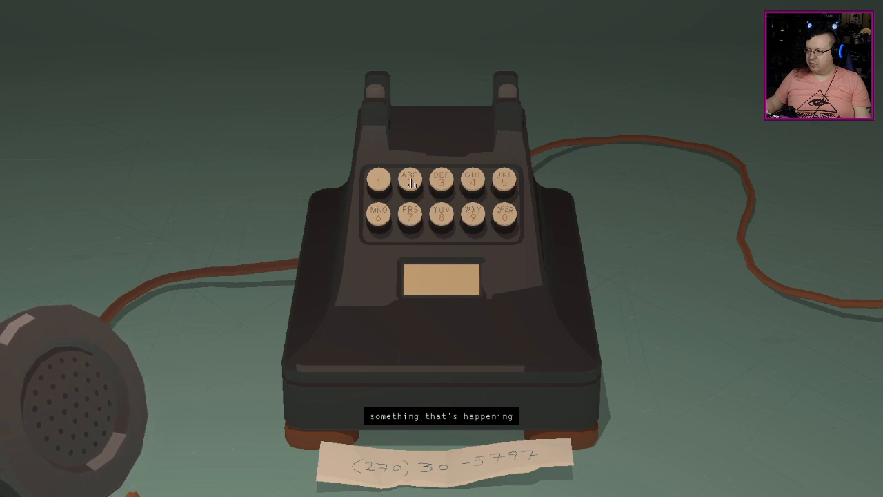
Dial two on the desk phone to bring up the organ music
left_click(410, 181)
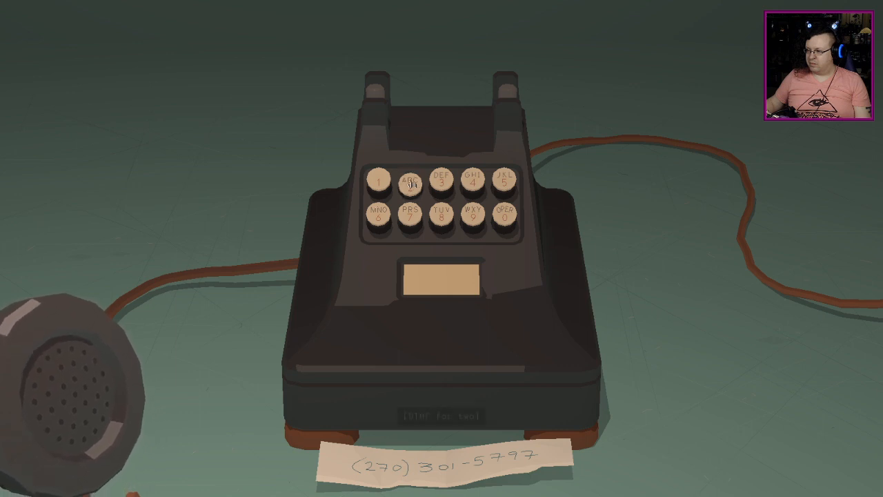
left_click(411, 180)
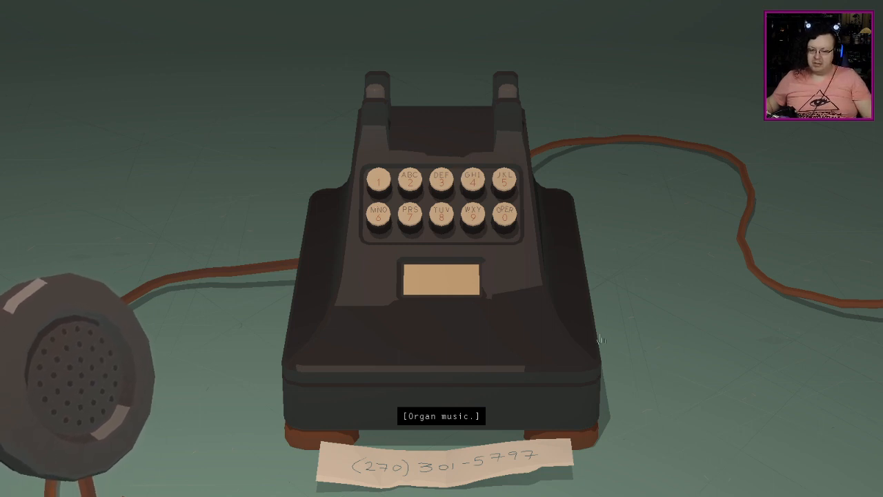
mouse_move(638, 200)
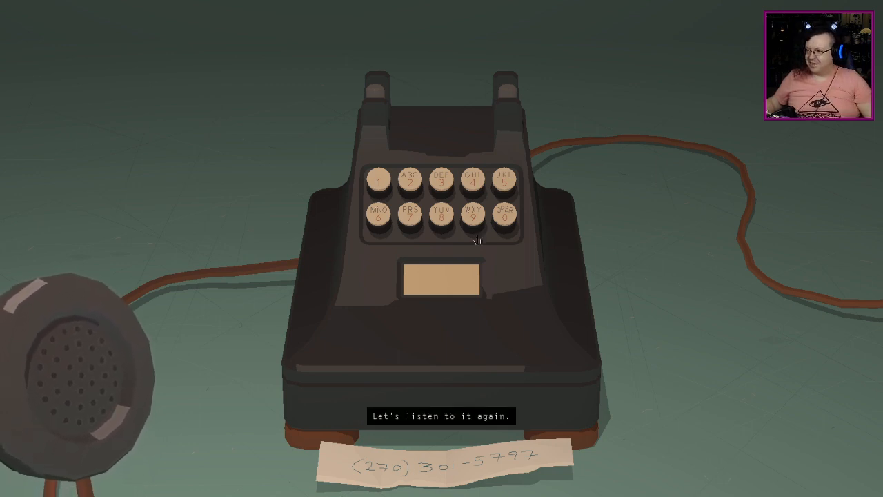
Press the keypad so the line registers the 'DTMF for two' tone
left_click(503, 180)
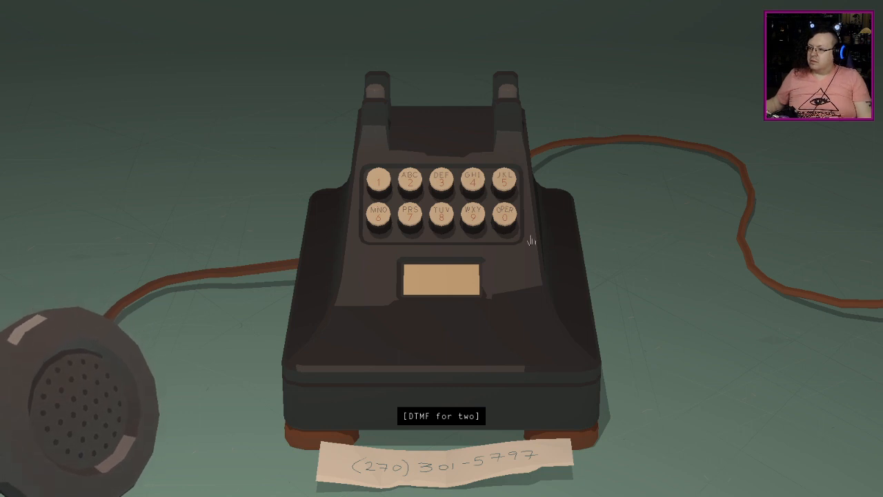
mouse_move(549, 316)
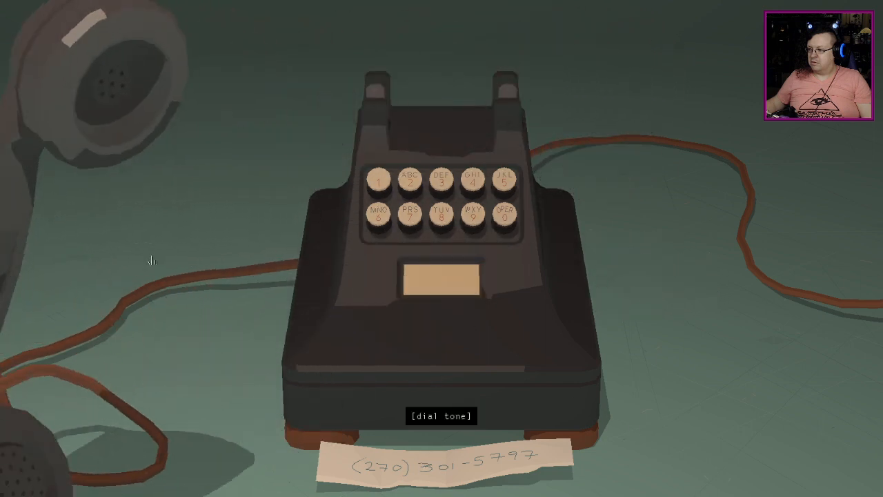
Click the handset beside the phone to lift the receiver for a dial tone
left_click(410, 215)
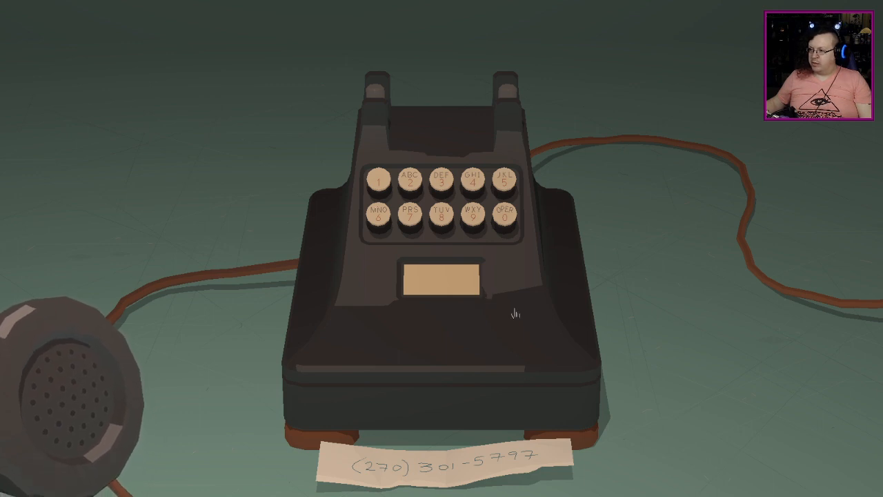
mouse_move(516, 285)
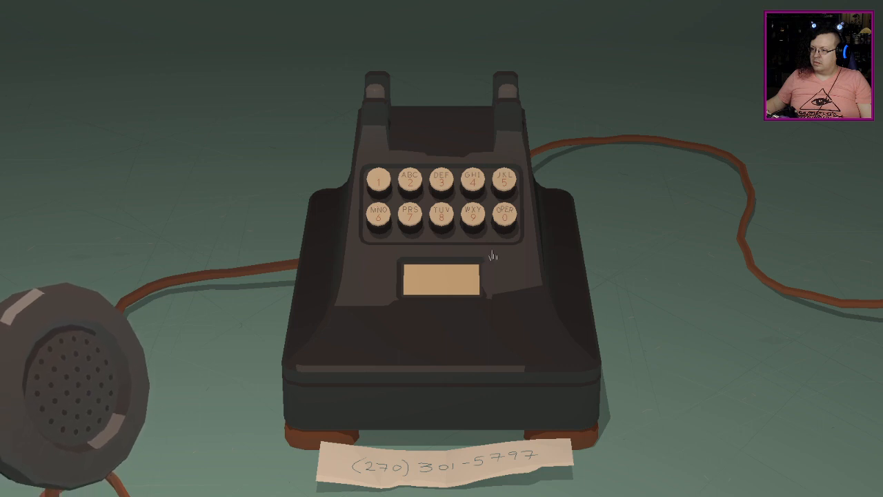
mouse_move(472, 227)
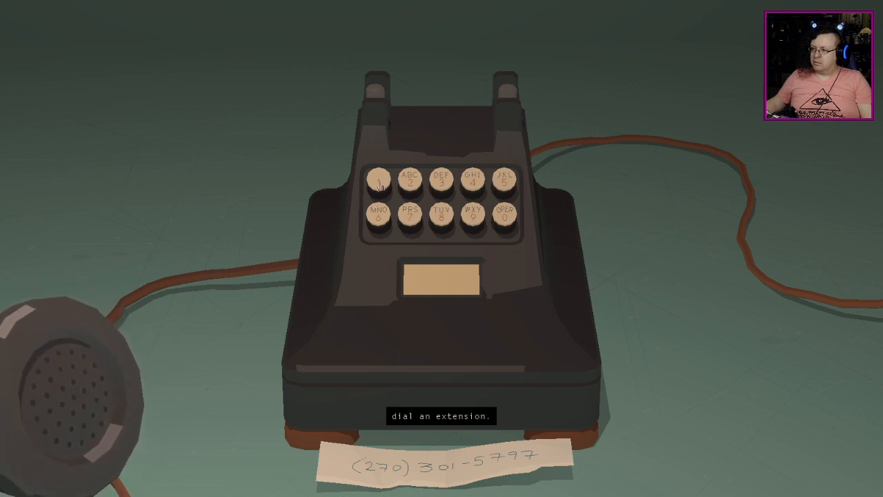
Dial a two-digit extension, then press zero at the prompt to get the thank-you
left_click(440, 217)
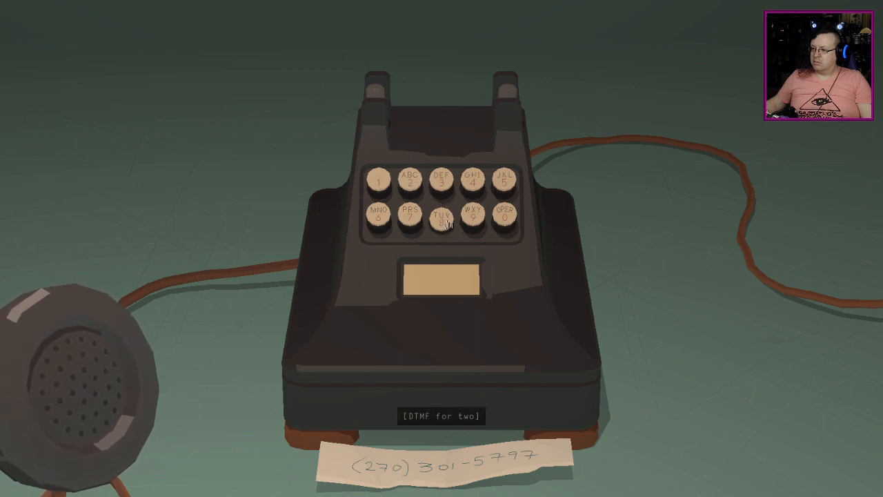
left_click(441, 214)
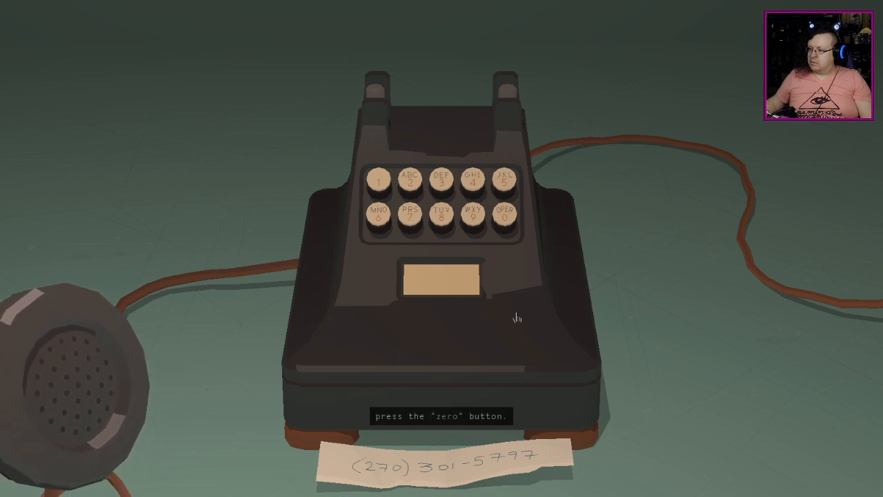
left_click(502, 215)
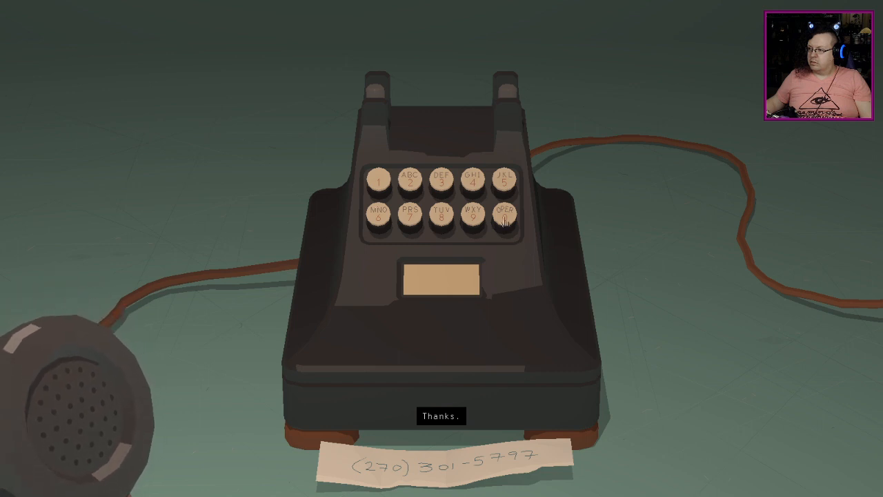
left_click(503, 213)
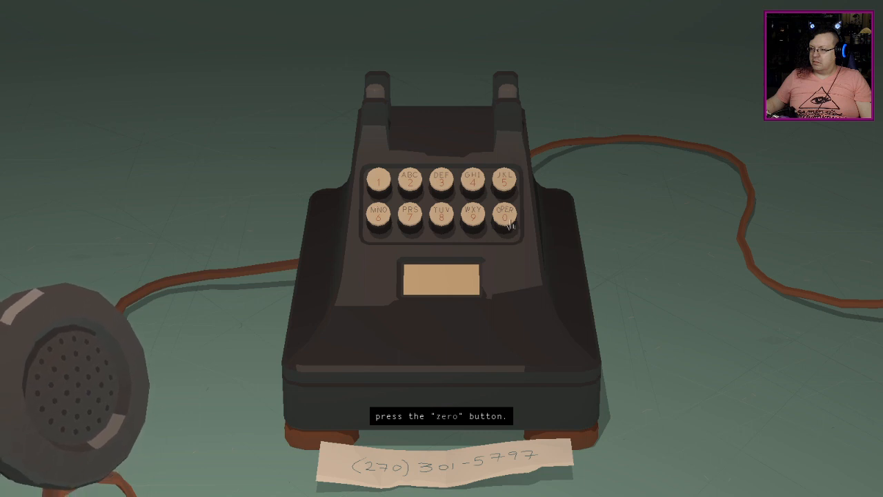
Press the 0/OPER button as the phone menu requests
left_click(504, 216)
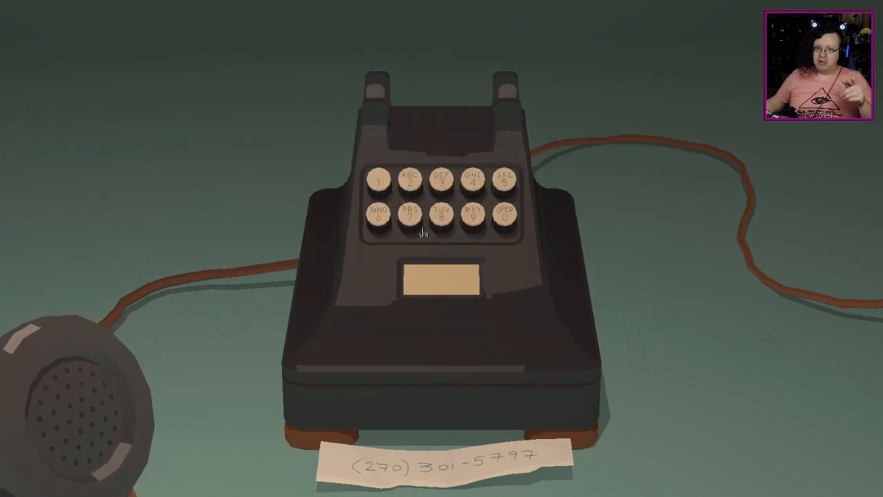
mouse_move(512, 95)
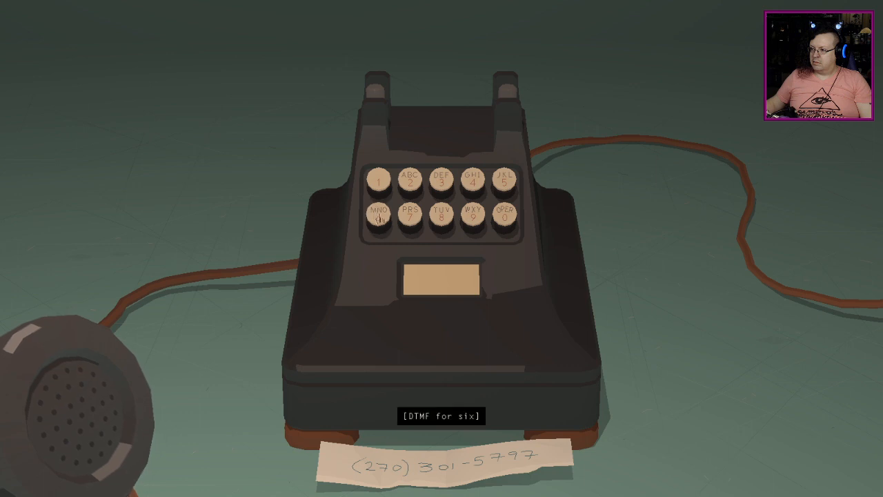
Dial six on the desk phone and let the line drop to a dial tone
left_click(378, 218)
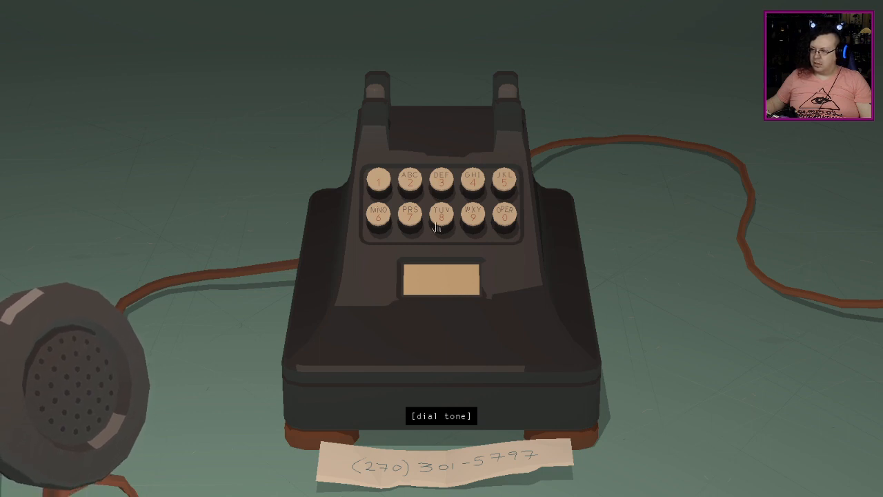
Dial a new extension starting with seven, bringing music onto the line
left_click(504, 217)
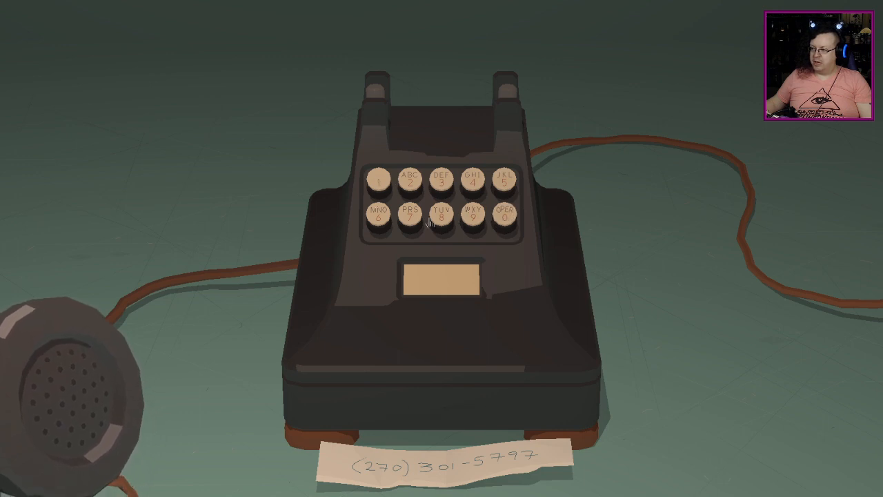
left_click(407, 216)
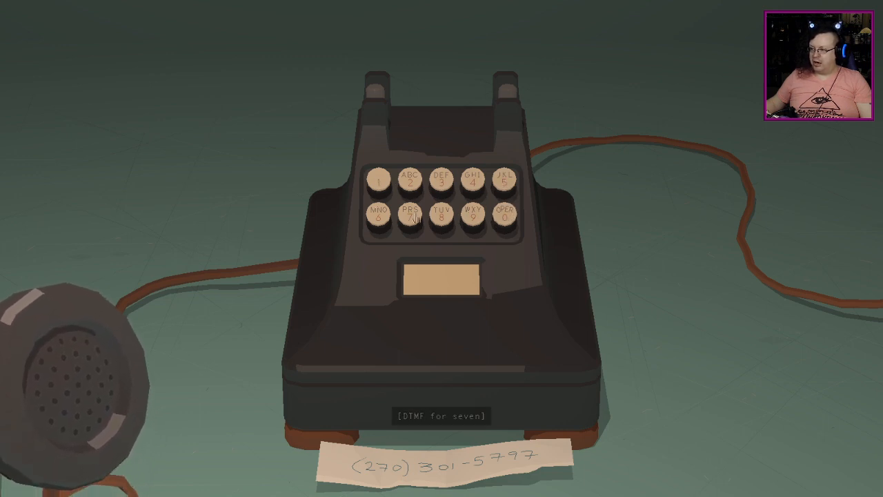
left_click(409, 214)
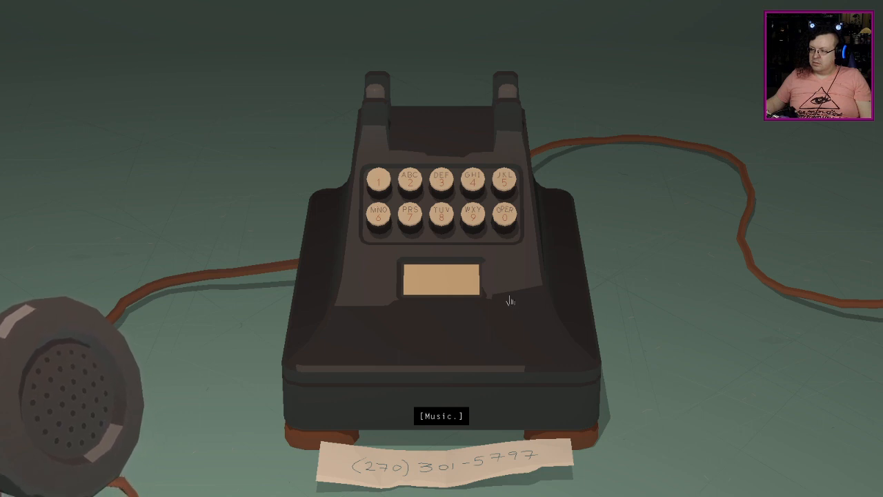
mouse_move(475, 228)
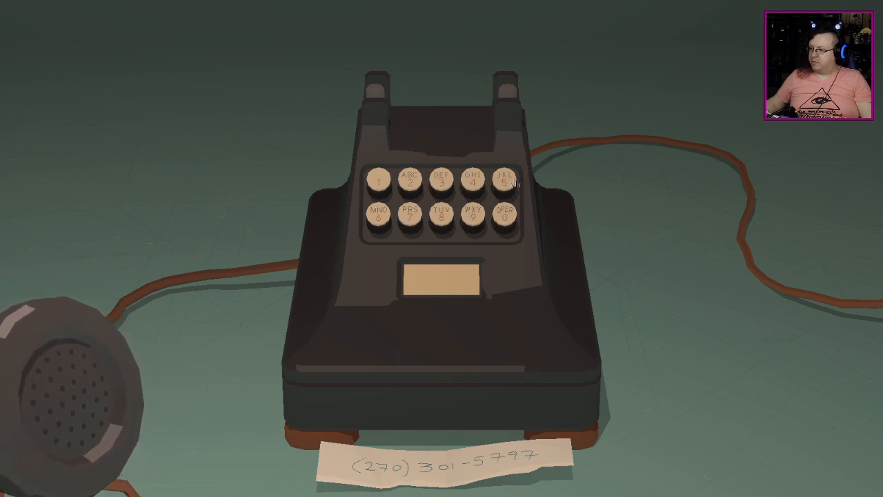
Pick two audio menu options on the keypad and listen until the music caption clears
left_click(474, 214)
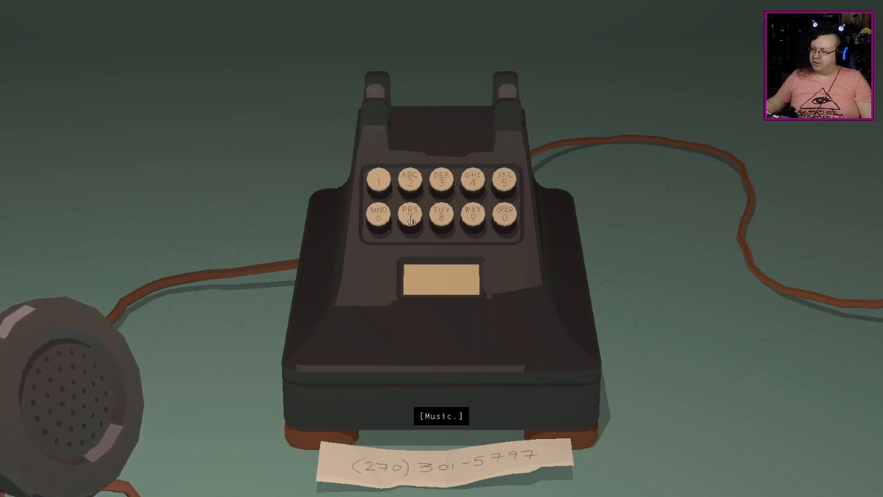
left_click(409, 215)
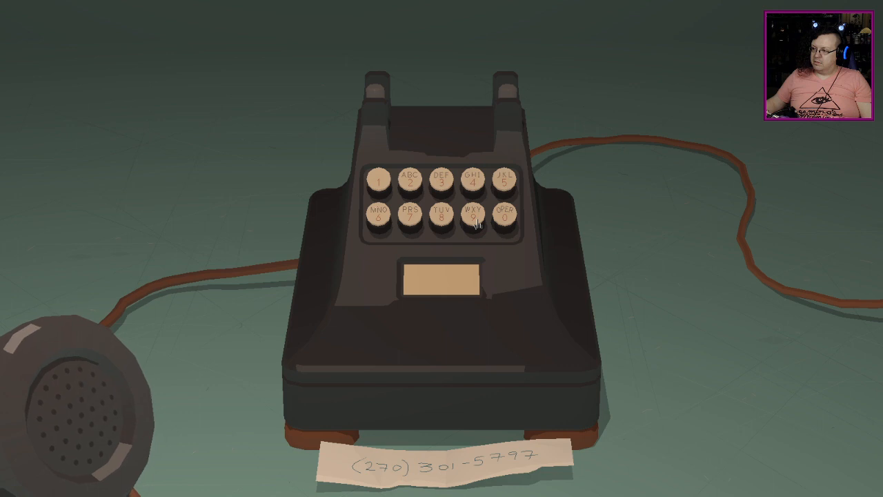
Enter an extension including six, then press zero to hear 'Welcome home.'
left_click(473, 216)
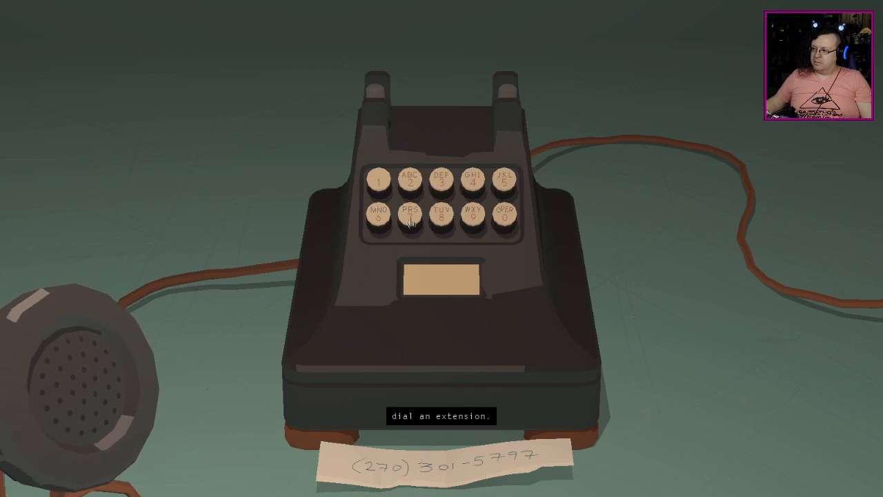
left_click(440, 215)
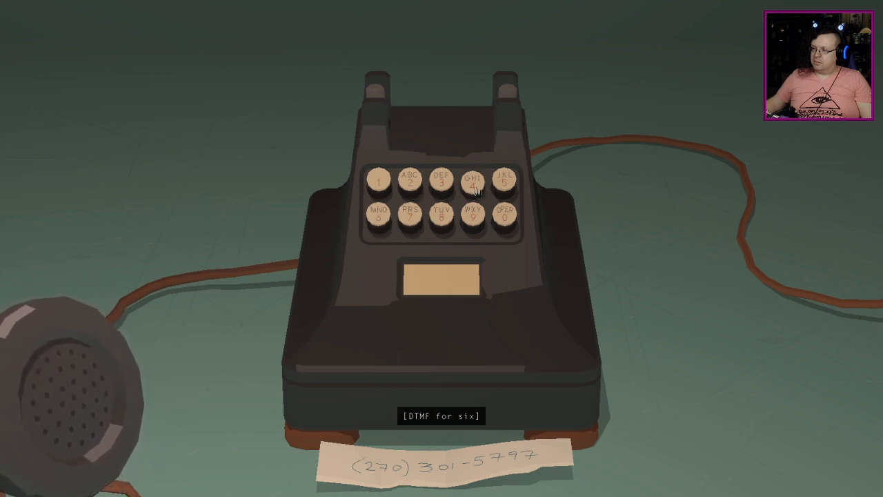
left_click(473, 181)
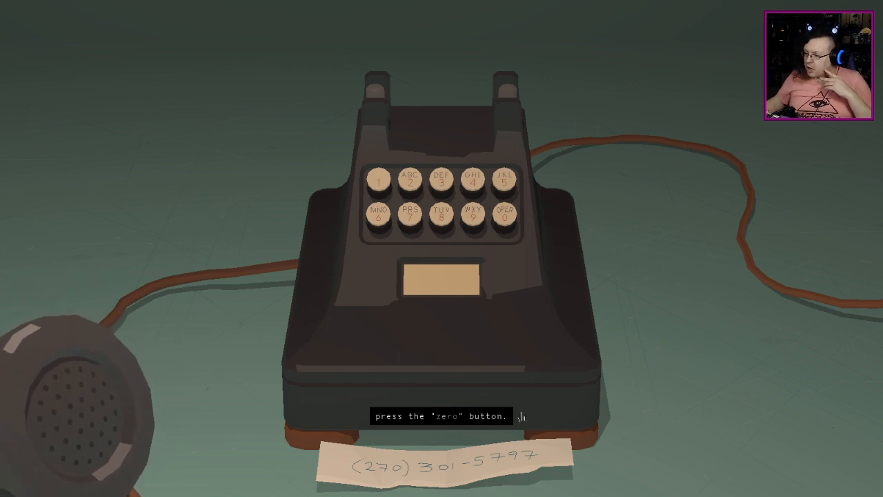
left_click(504, 213)
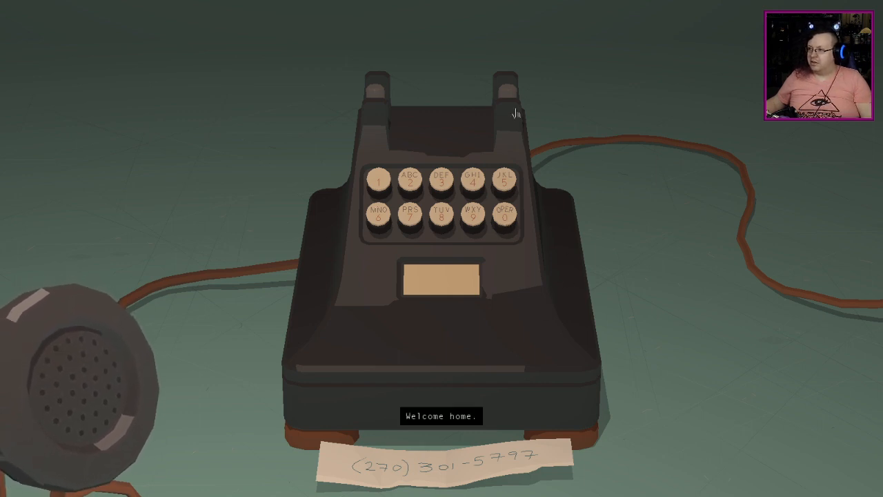